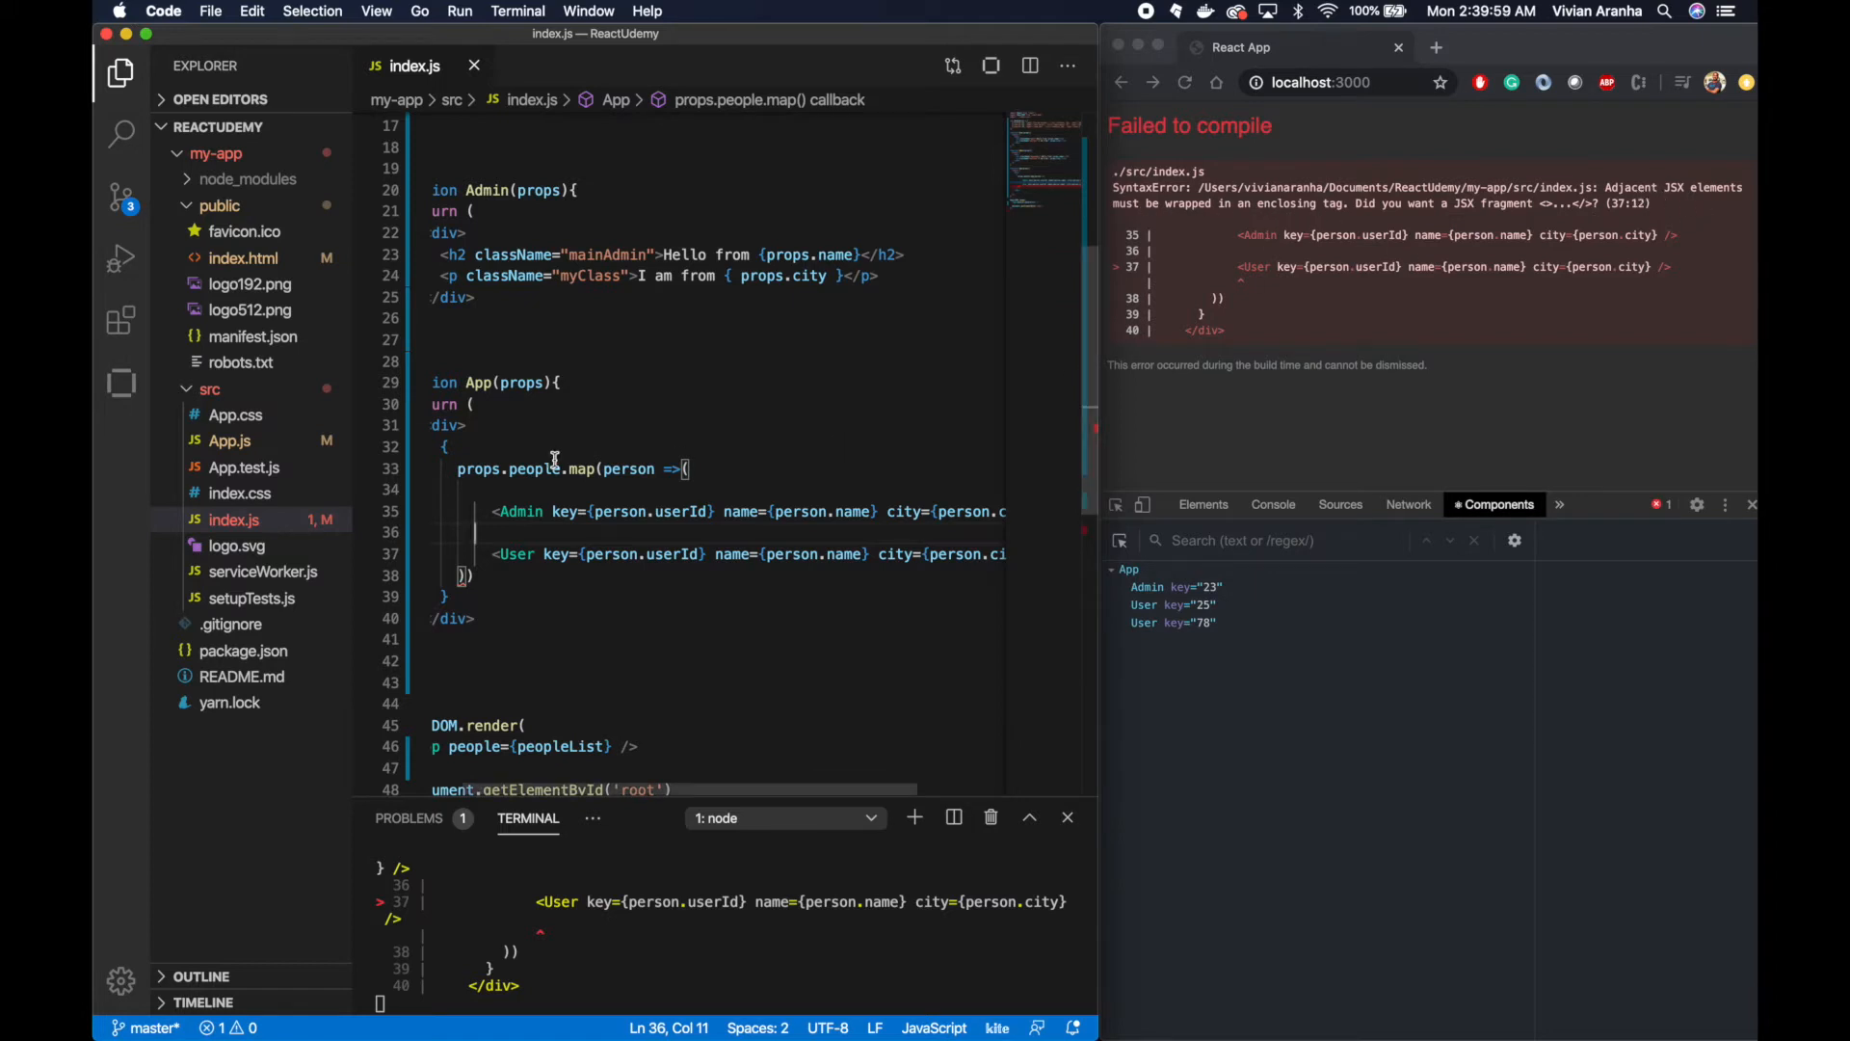
Step: Wrap the mapped Admin and User elements in a <div> and closing </div>
type("div>")
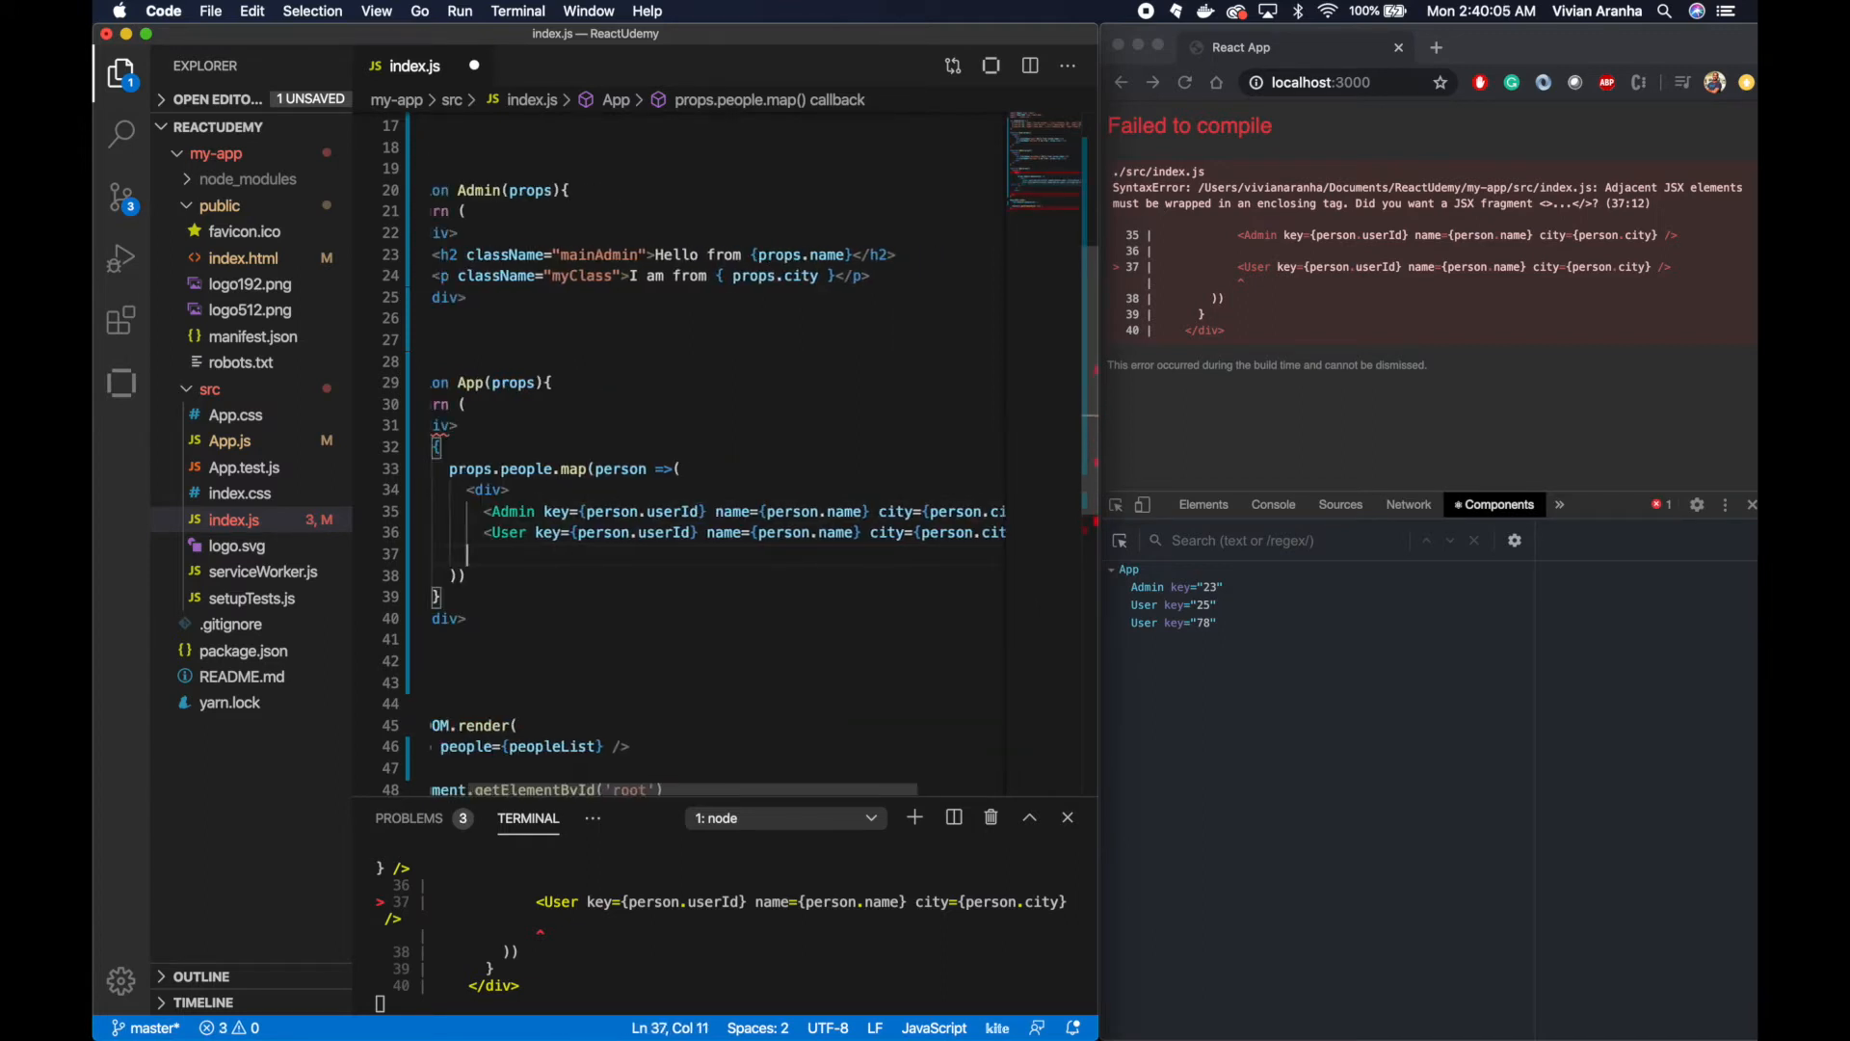
type("</div>")
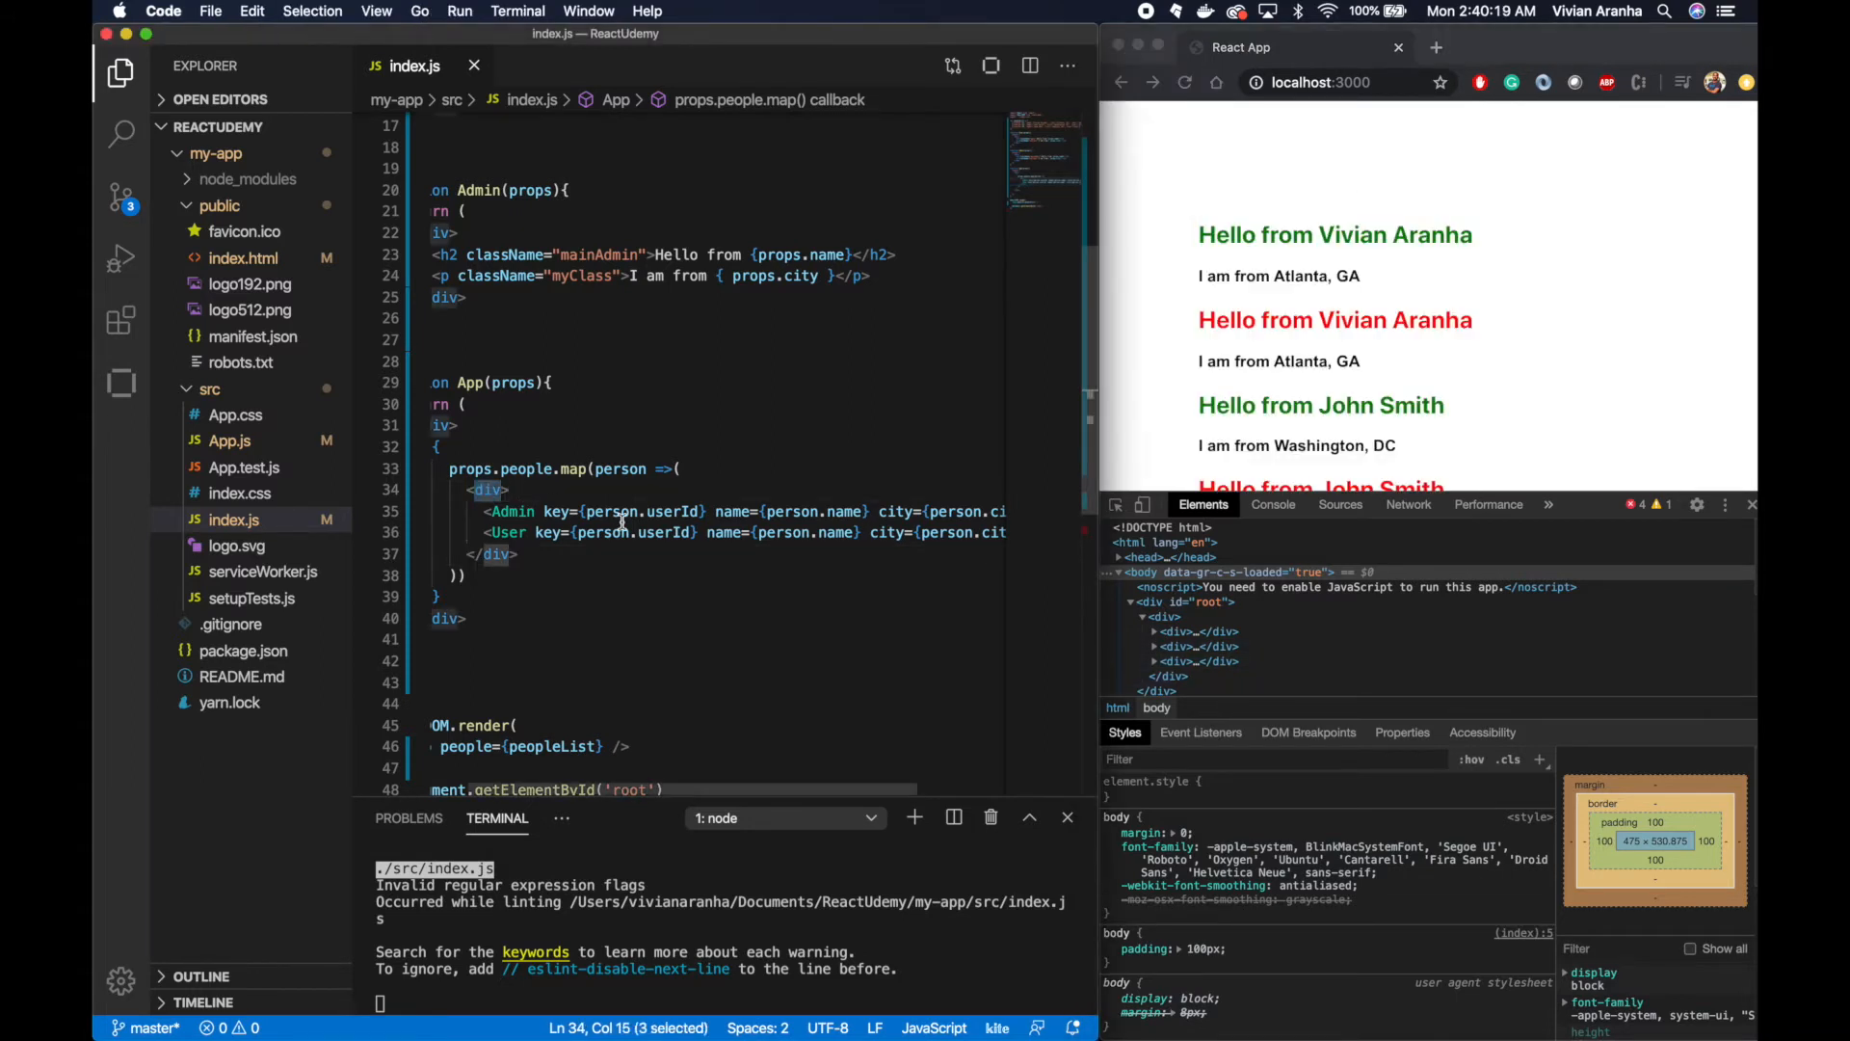
Step: Type 'React' in index.js, starting to replace the div wrapper with a React fragment
type("React")
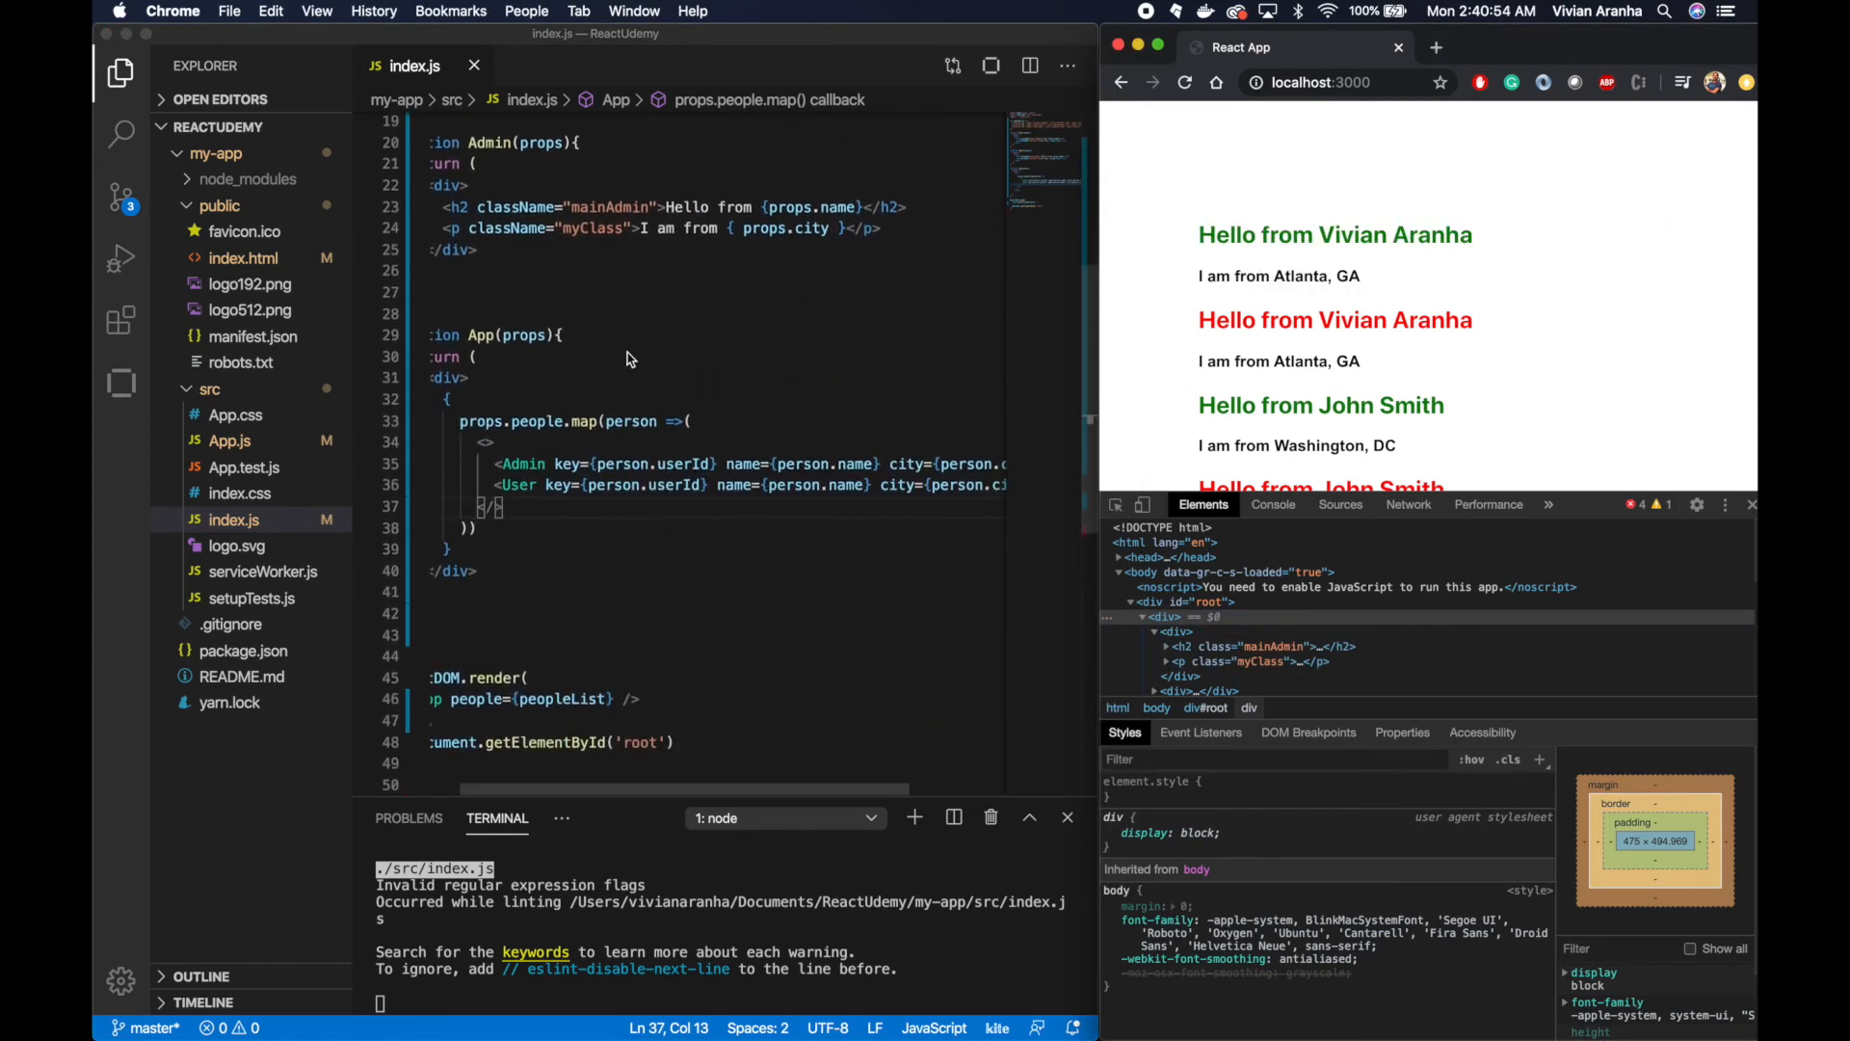
Step: Scroll down and select the wrapper tags to change them to <> and </>
scroll("down", 3)
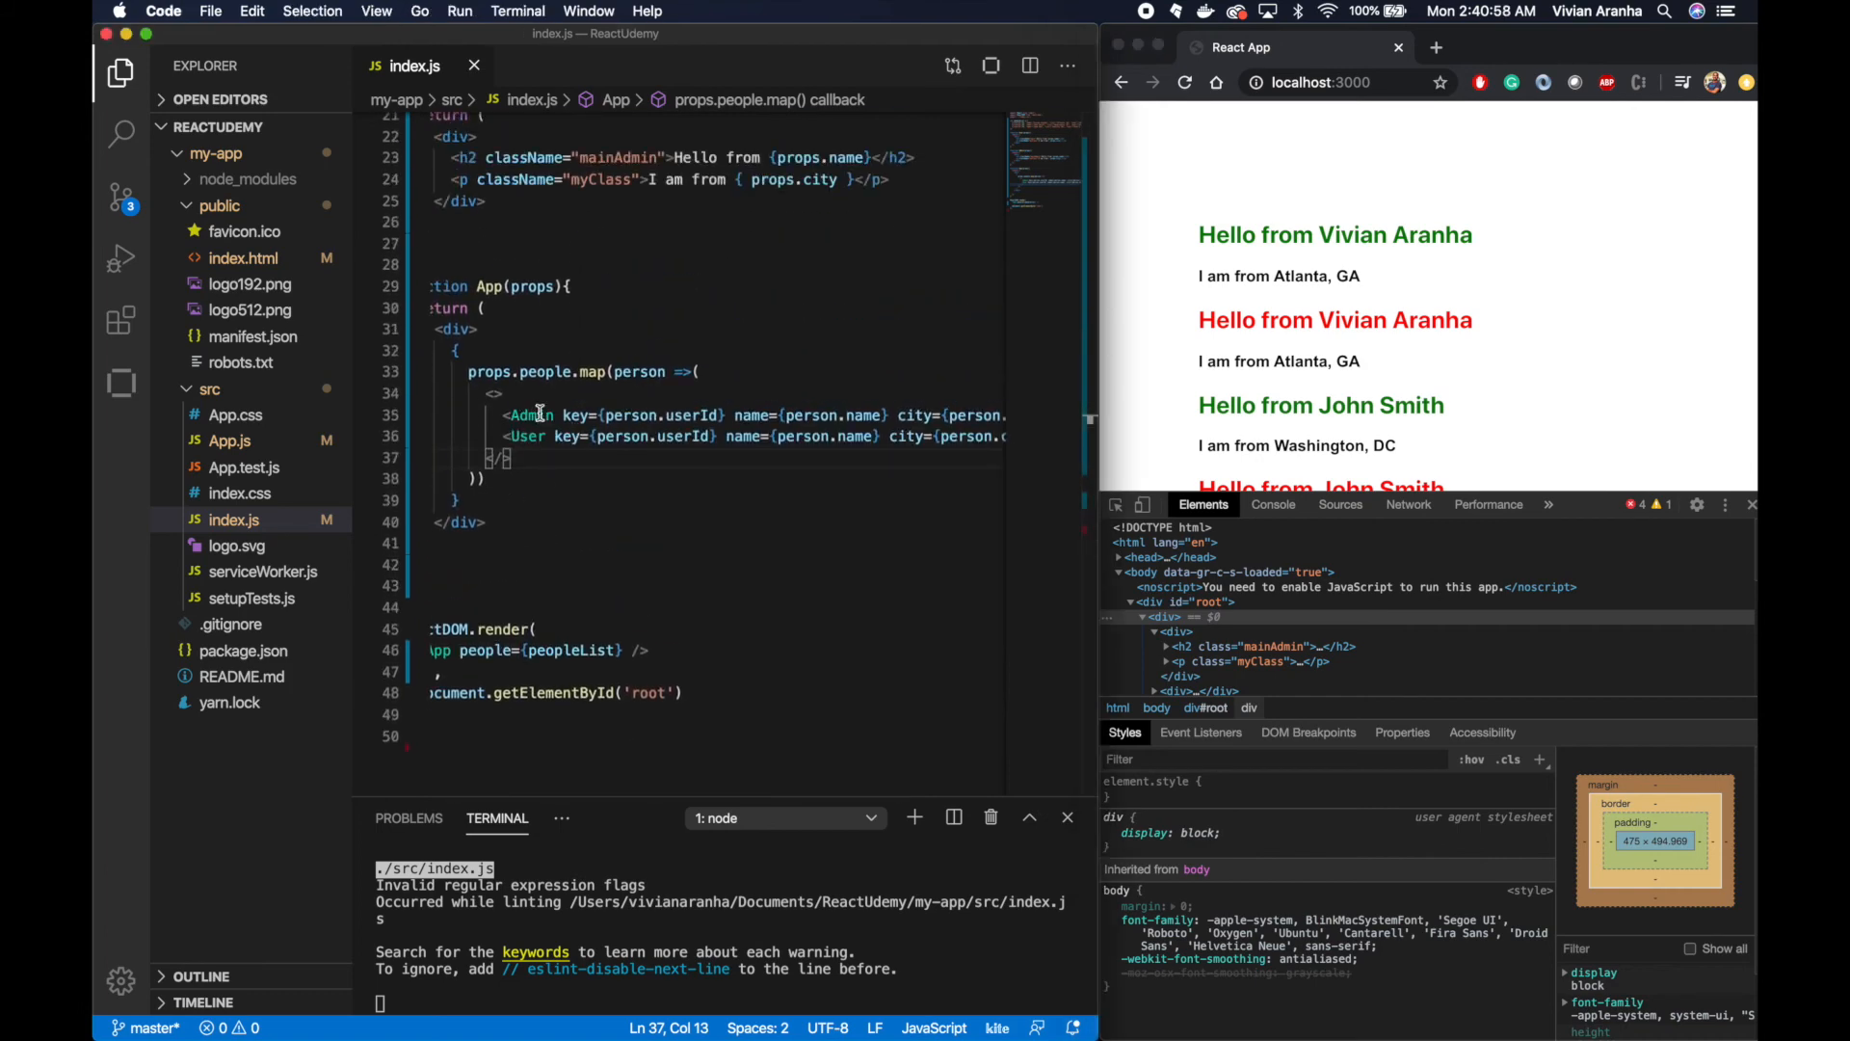
left_click_drag(508, 415, 548, 436)
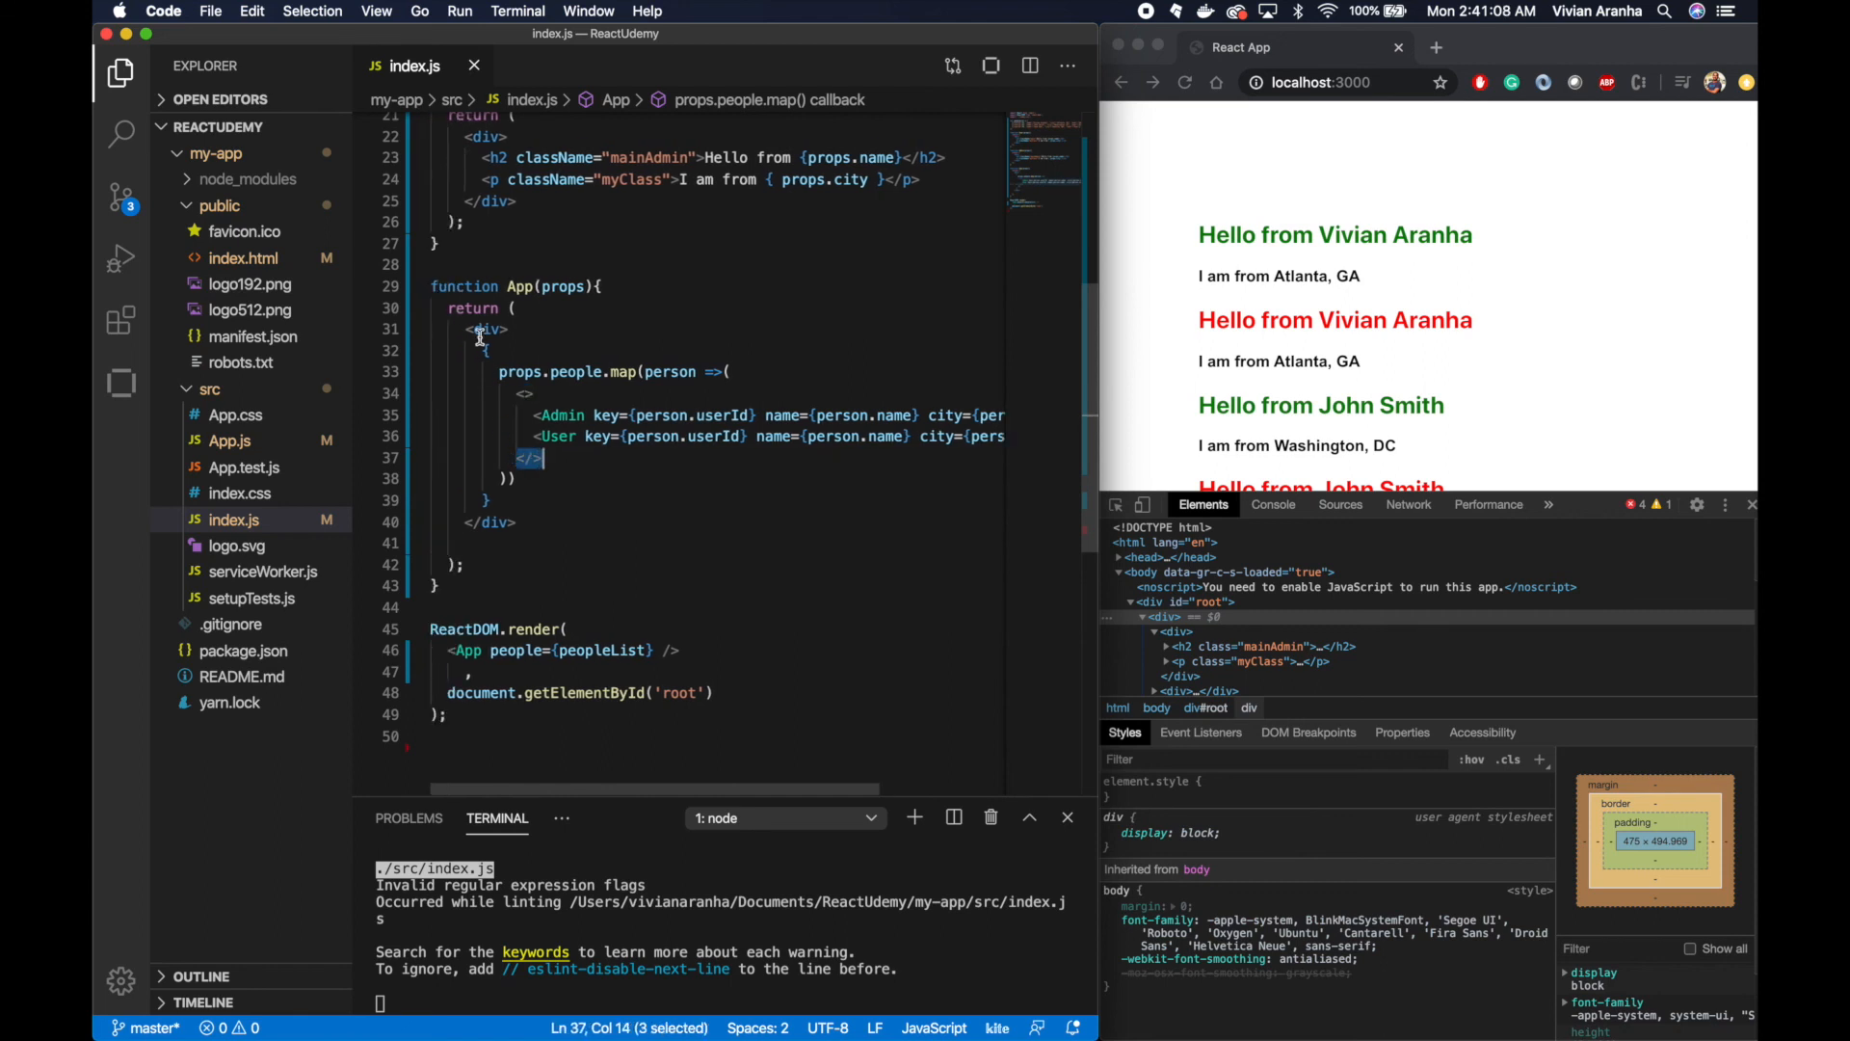
left_click(485, 329)
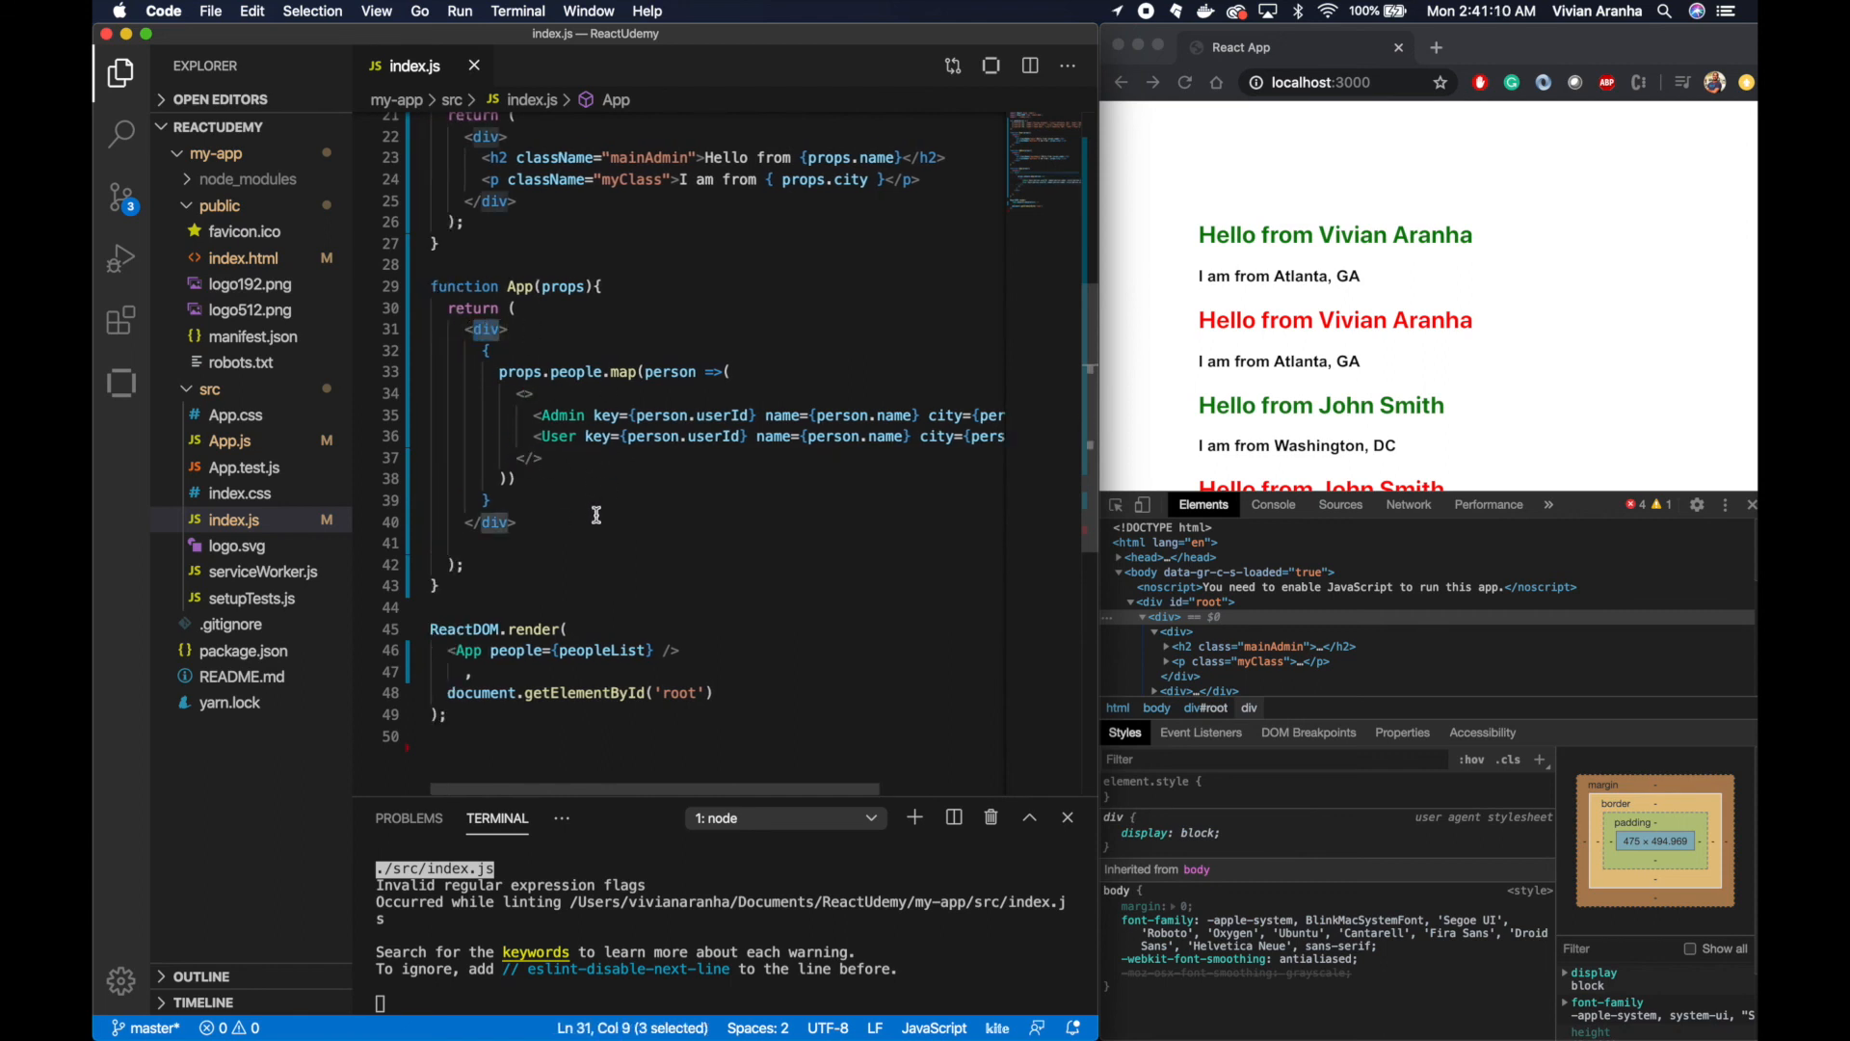